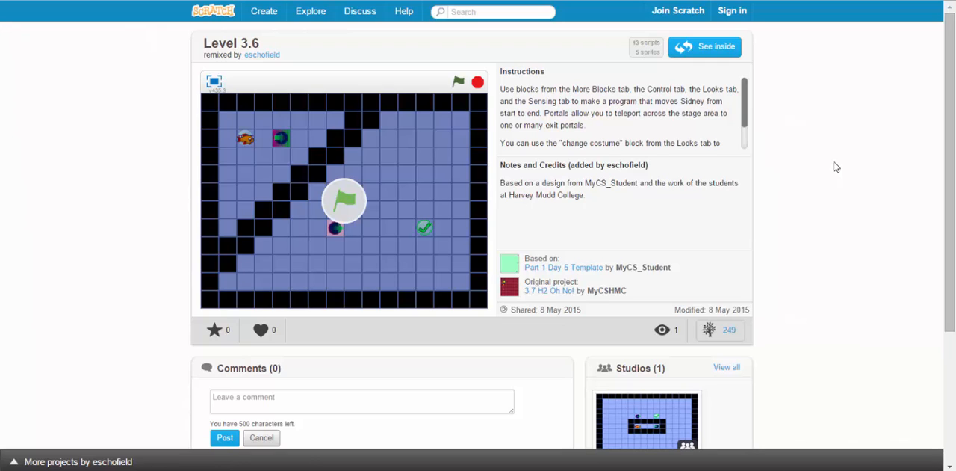
pyautogui.moveTo(839, 167)
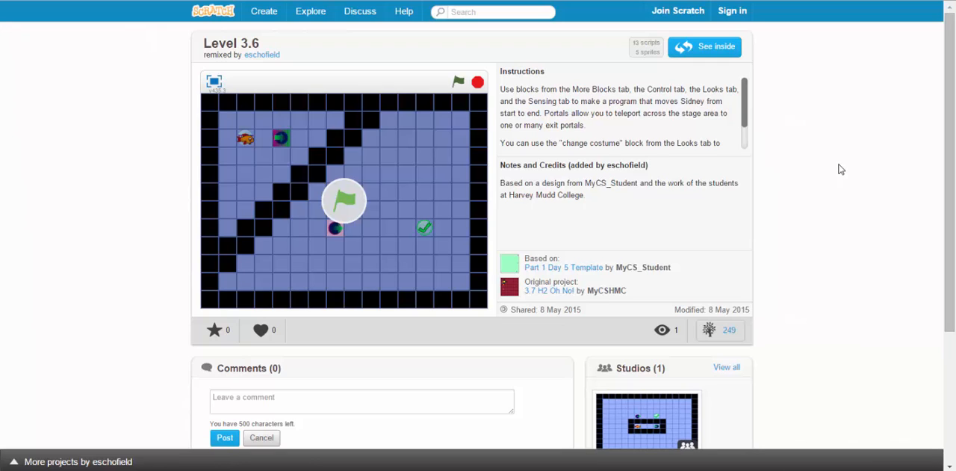
# Step: Add two Right blocks under 'when flag clicked' and run it so Sidney moves two squares onto the portal
pyautogui.click(704, 46)
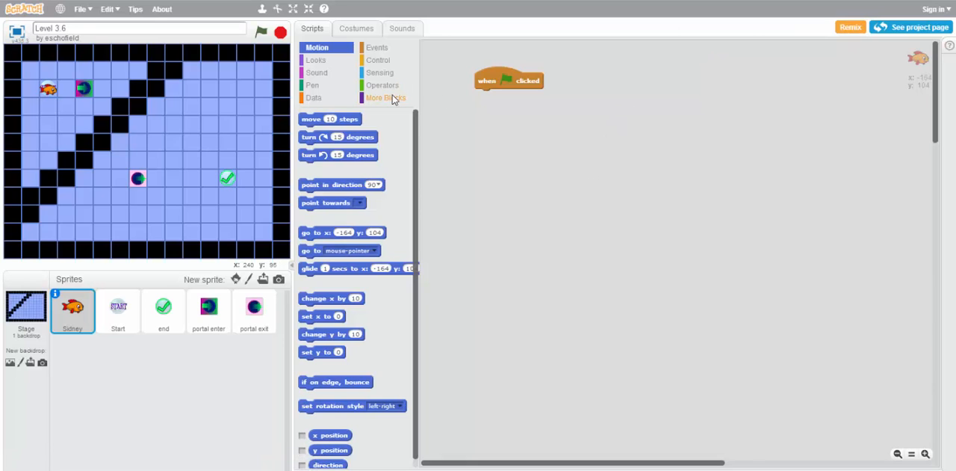
pyautogui.click(385, 97)
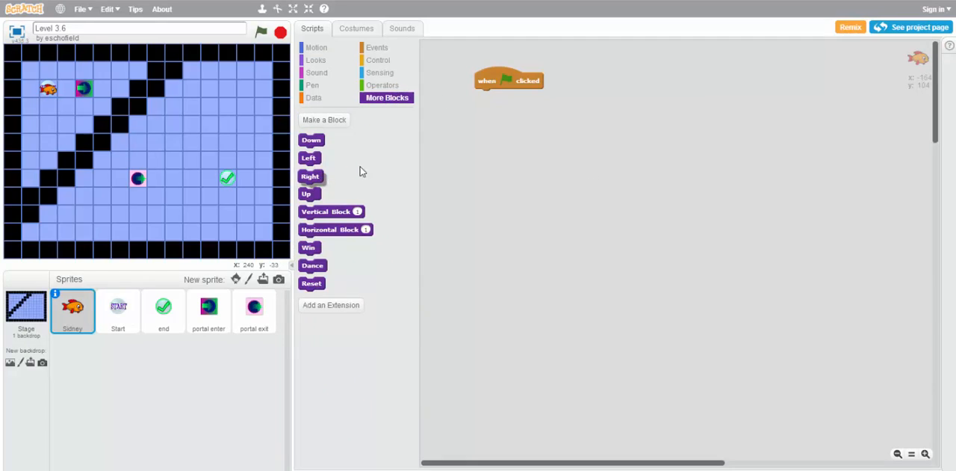
pyautogui.moveTo(311, 177); pyautogui.dragTo(487, 96)
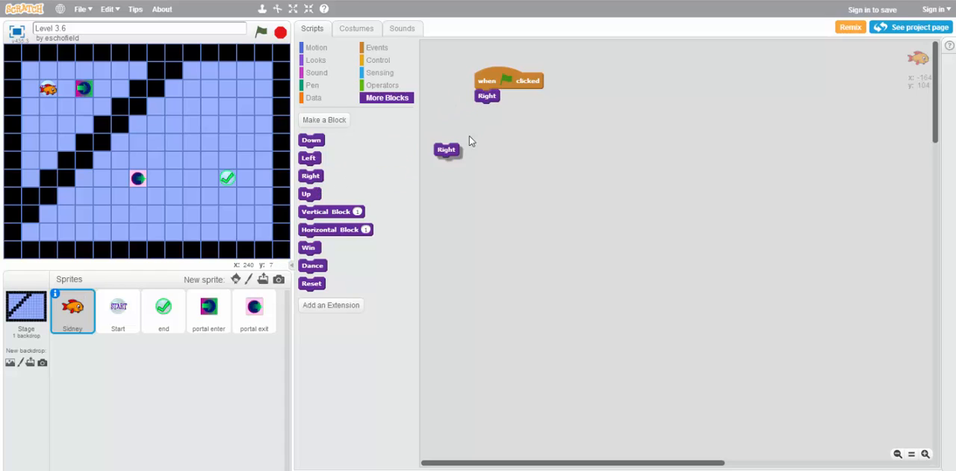
pyautogui.moveTo(445, 150); pyautogui.dragTo(487, 107)
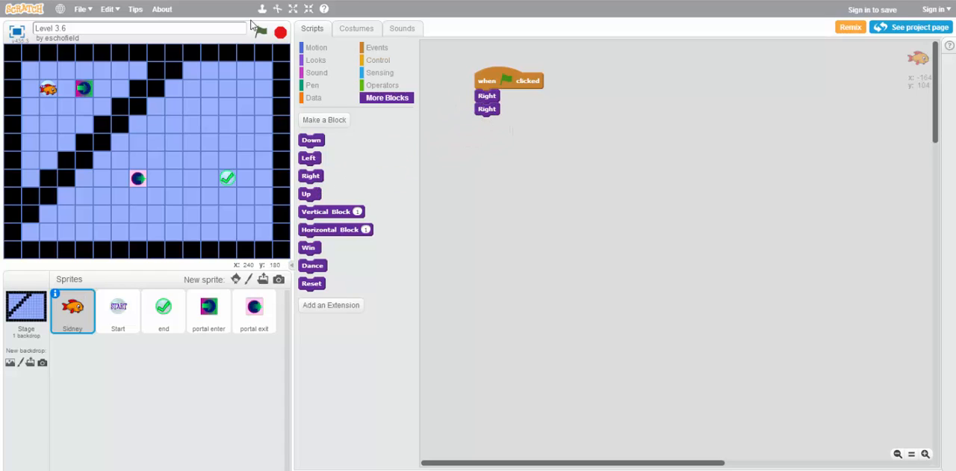
pyautogui.click(260, 30)
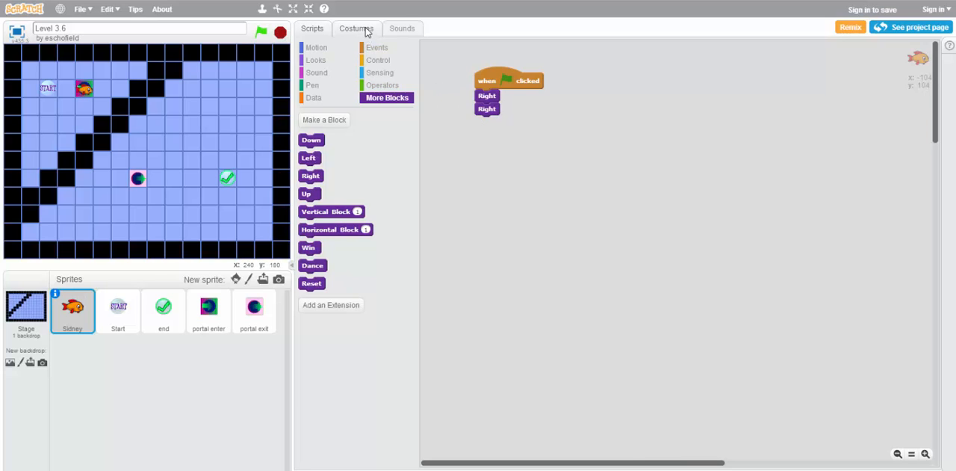
# Step: Review Sidney's two costumes, then detach the Right blocks from the green-flag block
pyautogui.click(356, 27)
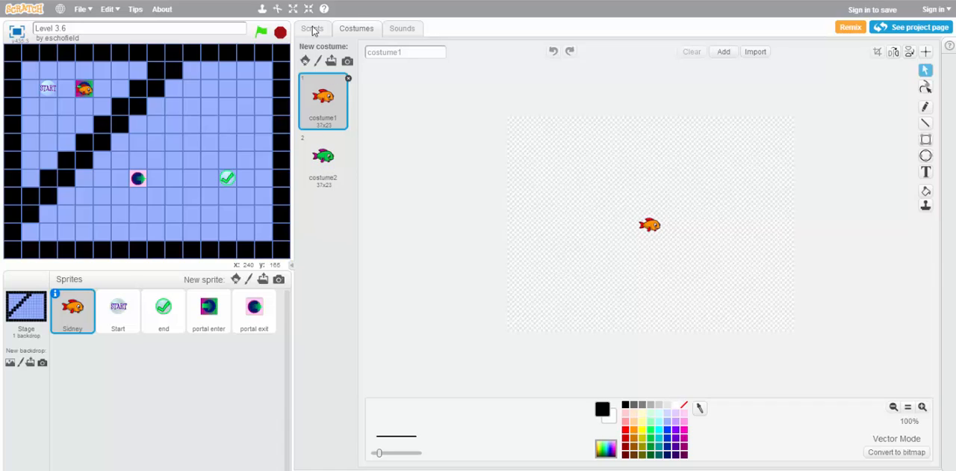
pyautogui.click(310, 28)
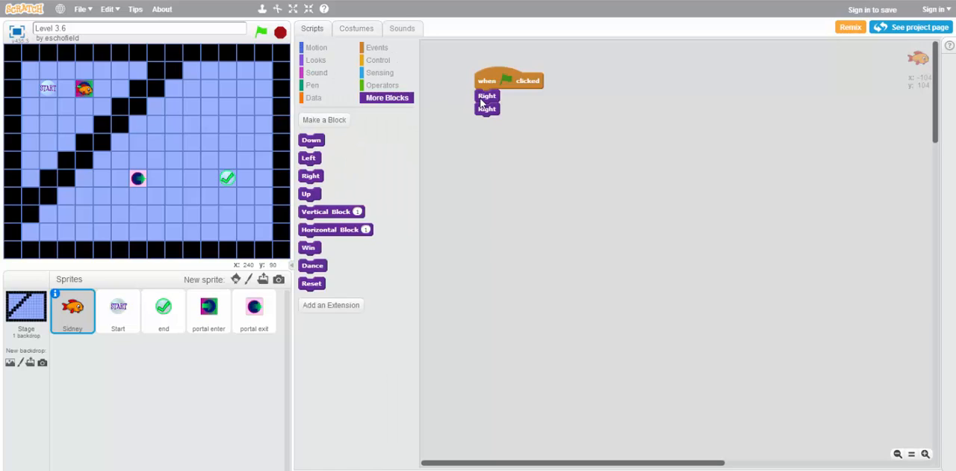
pyautogui.moveTo(487, 102); pyautogui.dragTo(488, 143)
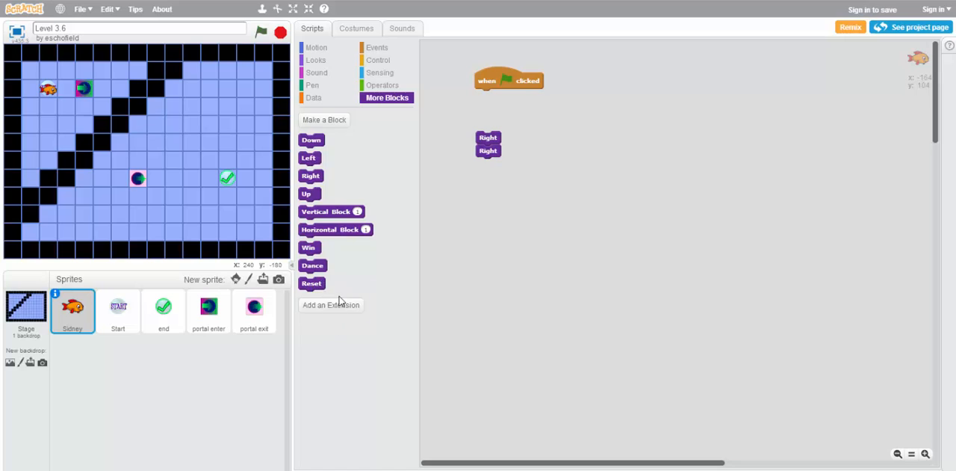
# Step: Insert a 'next costume' block from Looks between the two Right blocks, then view Sidney's costumes
pyautogui.click(316, 60)
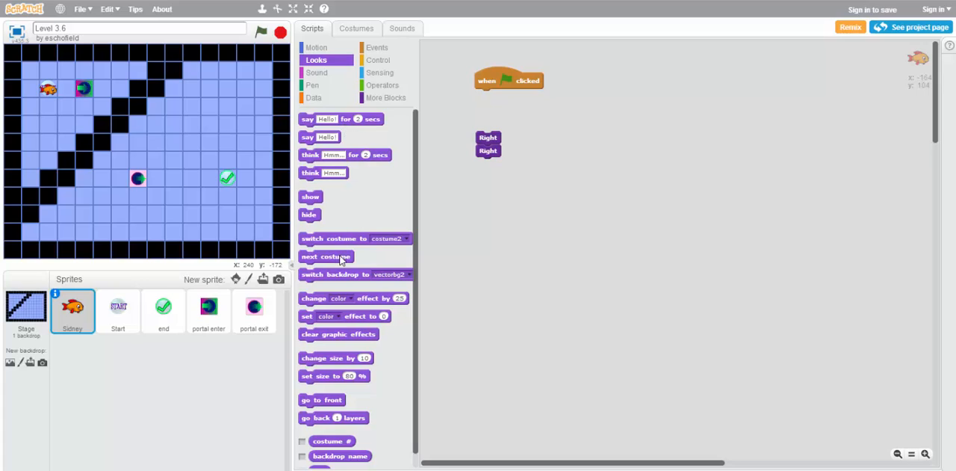
pyautogui.moveTo(359, 255)
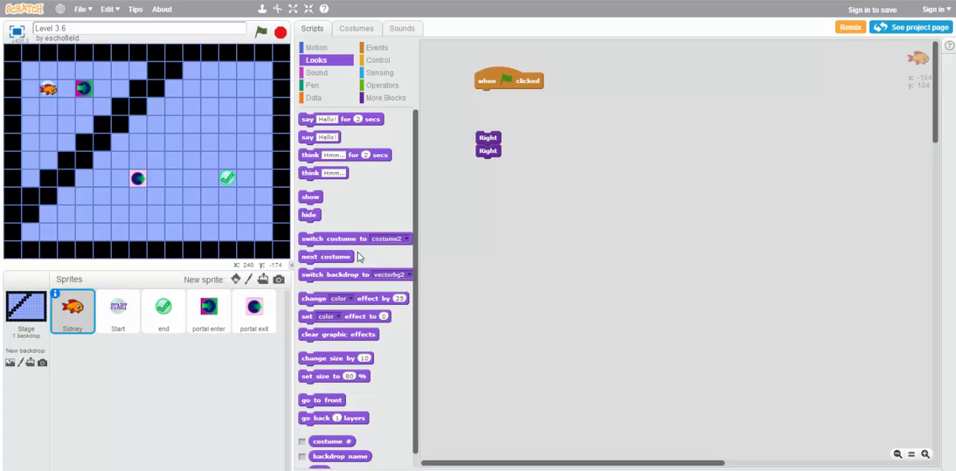
pyautogui.moveTo(326, 255); pyautogui.dragTo(502, 149)
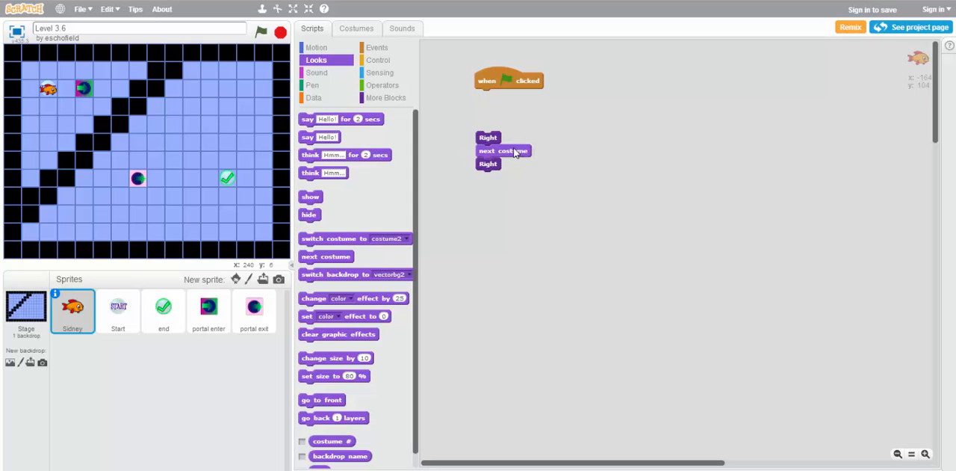
pyautogui.click(355, 27)
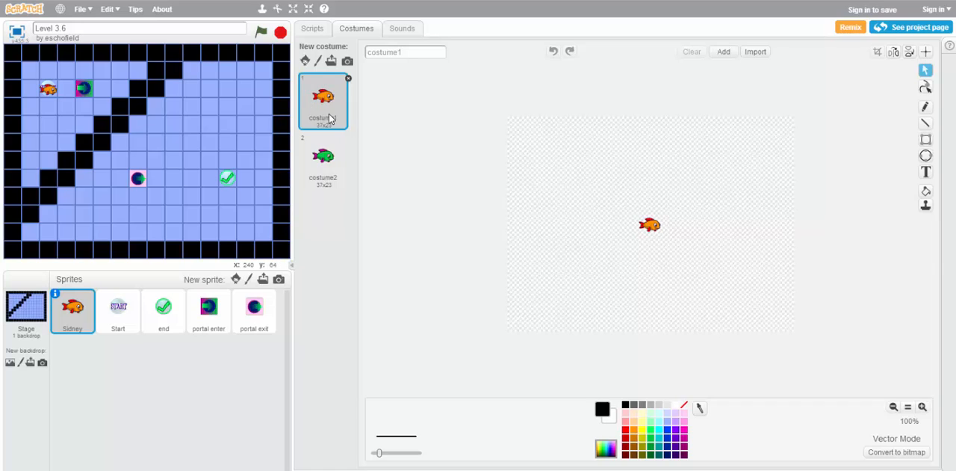
pyautogui.moveTo(332, 174)
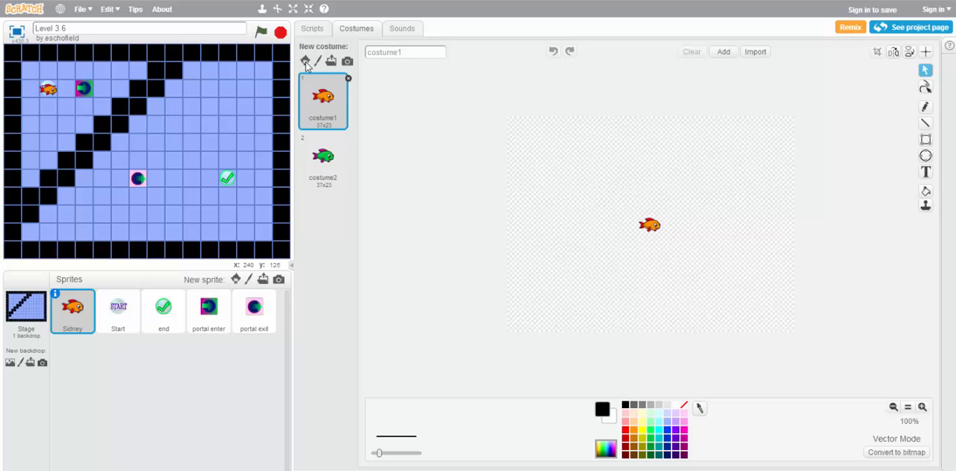
pyautogui.click(312, 29)
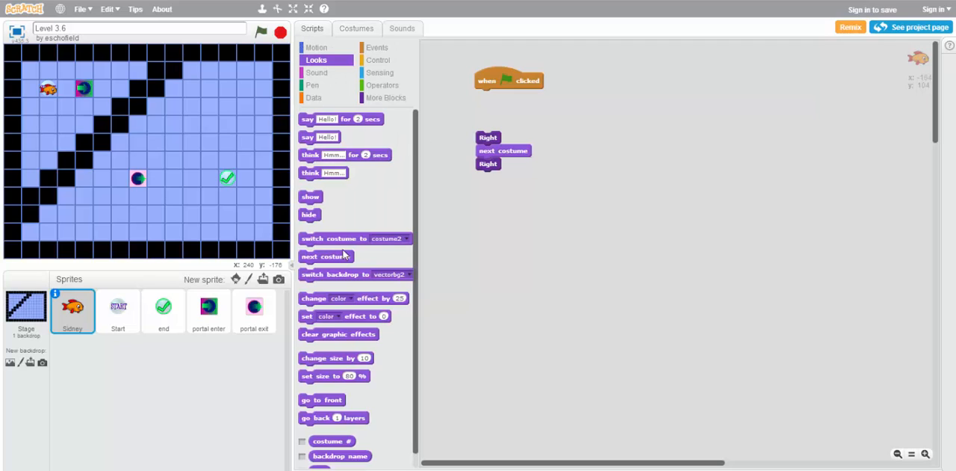